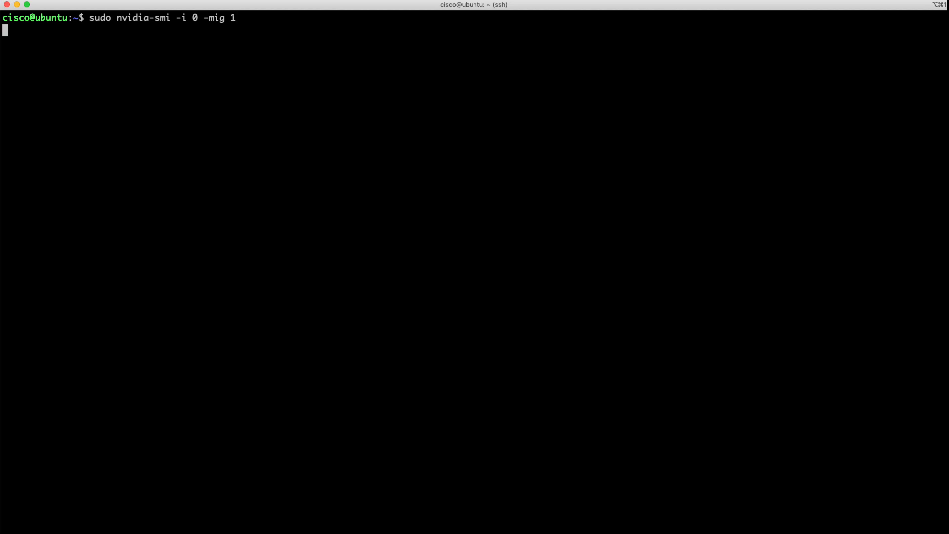
Enable MIG mode on GPU 0, then list GPU instance profiles and placements (-lgip, -lgipp)
{"action": "key", "text": "Enter"}
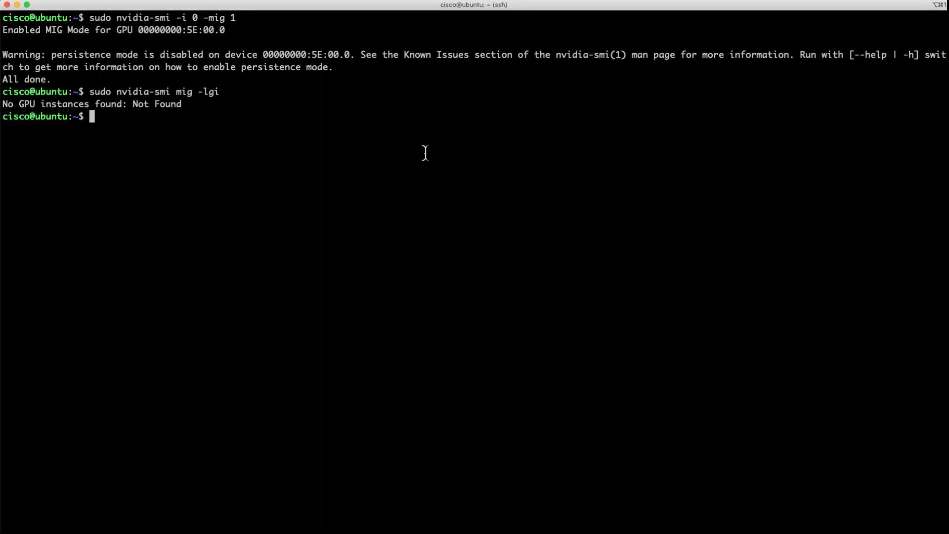
{"action": "type", "text": "sudo nvidia-smi mig -lgip"}
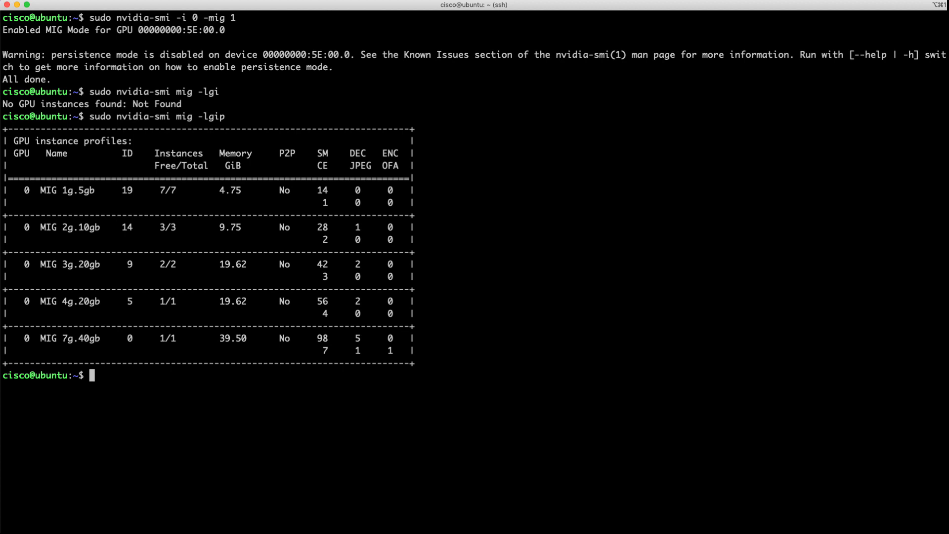
{"action": "type", "text": "sudo nvidia-smi mig -lgip"}
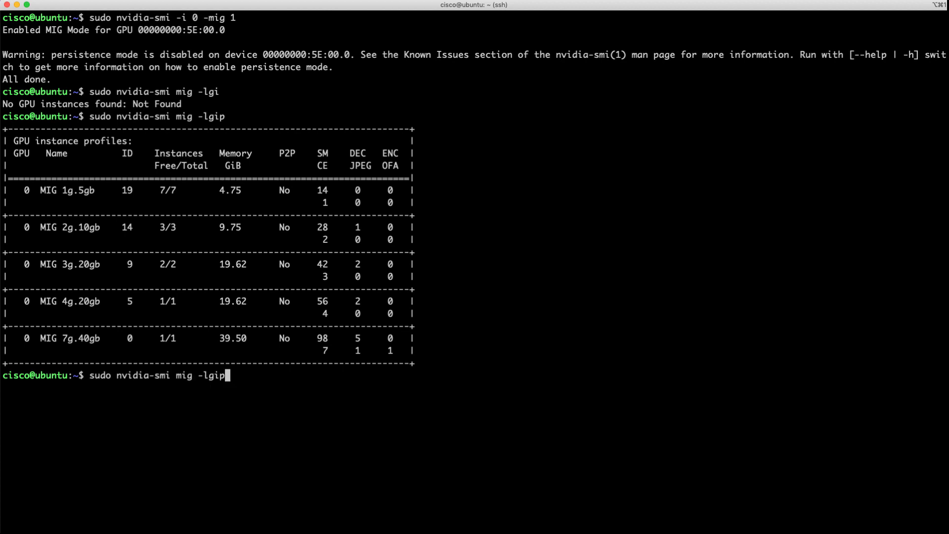
{"action": "type", "text": "p"}
{"action": "type", "text": "sudo nvidia-smi mig -cgi 19,19,19,19,19,19,19"}
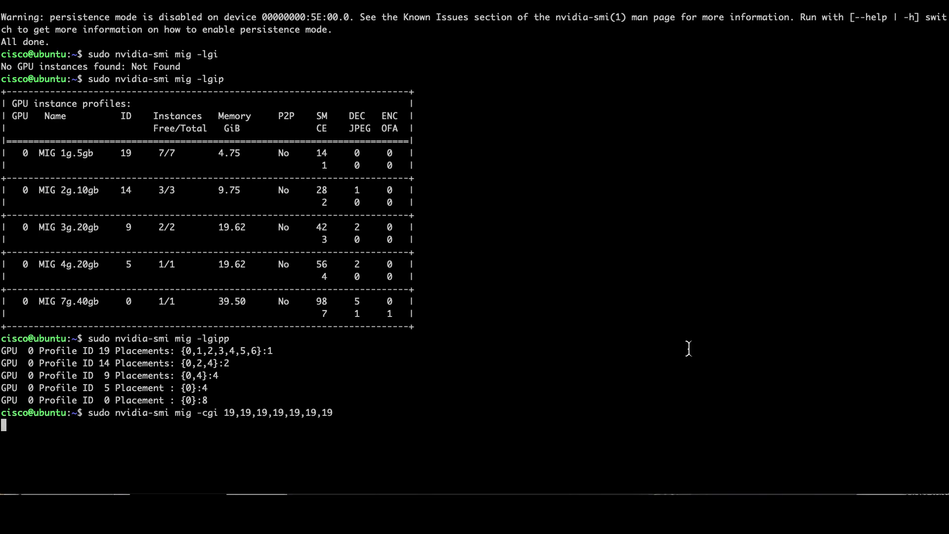
Create seven 1g.5gb GPU instances, list GPU and compute instances, and check nvidia-smi
{"action": "key", "text": "Return"}
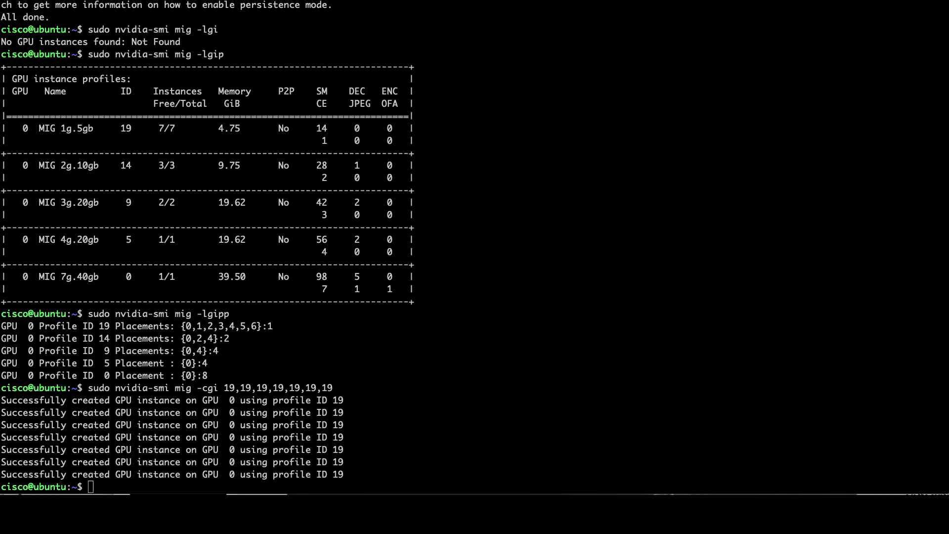
{"action": "mouse_move", "coordinate": [744, 406]}
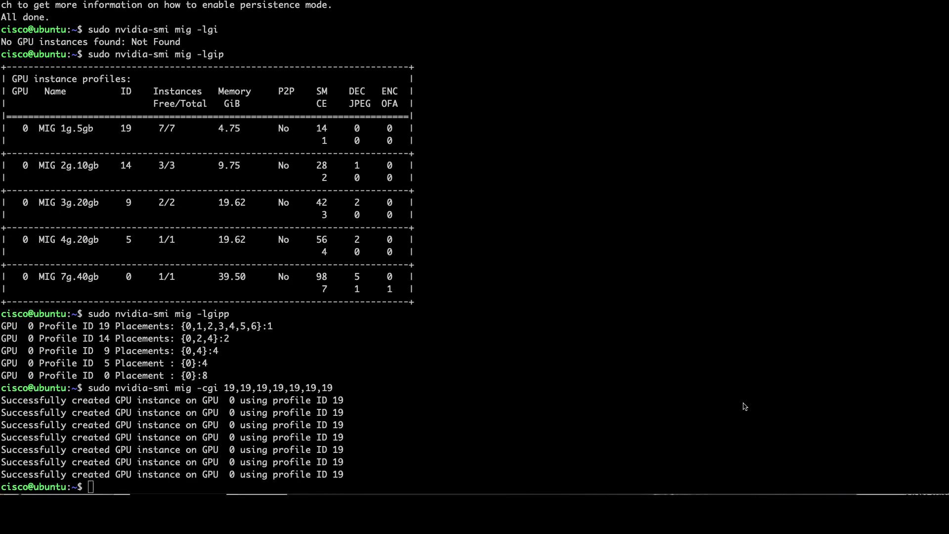
{"action": "type", "text": "sudo nvidia-smi mig -lgi"}
{"action": "type", "text": "sudo nvidia-smi mig -cci -gi 7,8,9,11,12,13,14"}
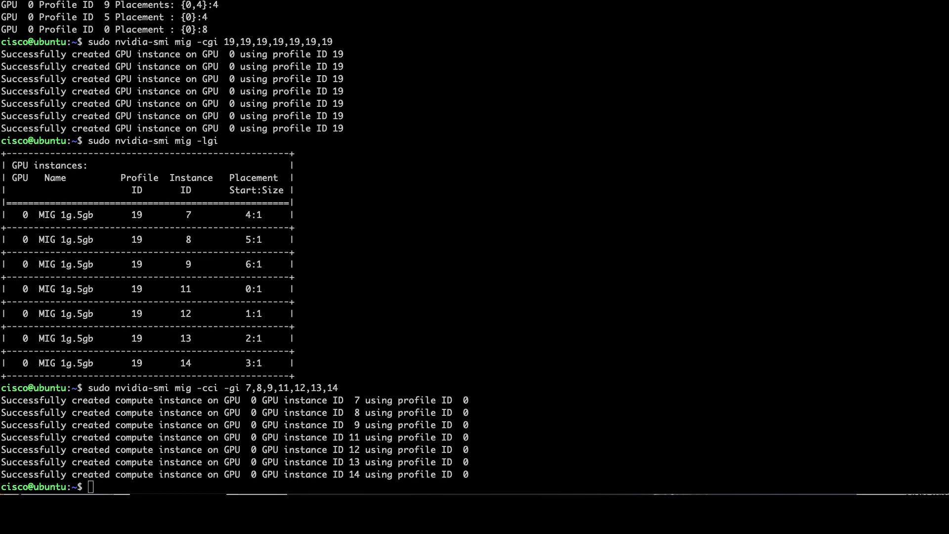
{"action": "mouse_move", "coordinate": [804, 427]}
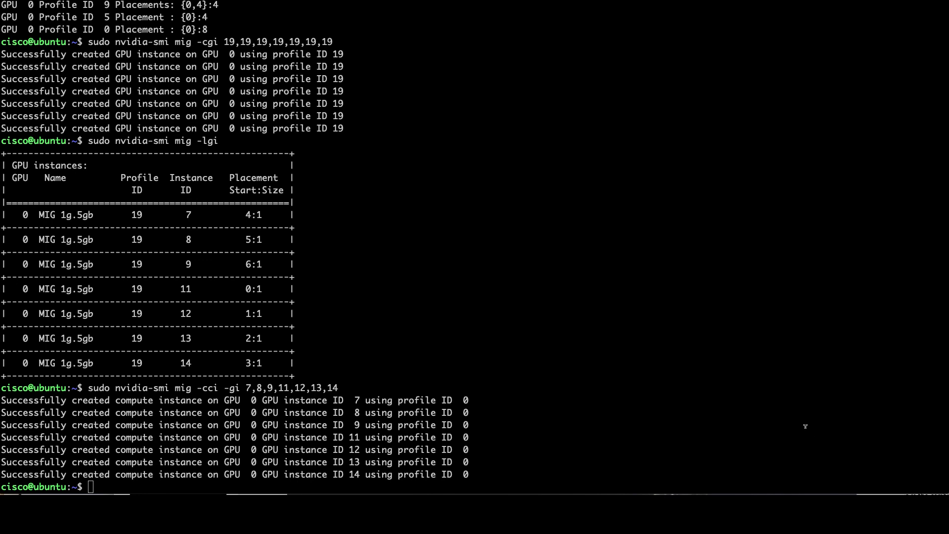
{"action": "type", "text": "sudo nvidia-smi mig -lci"}
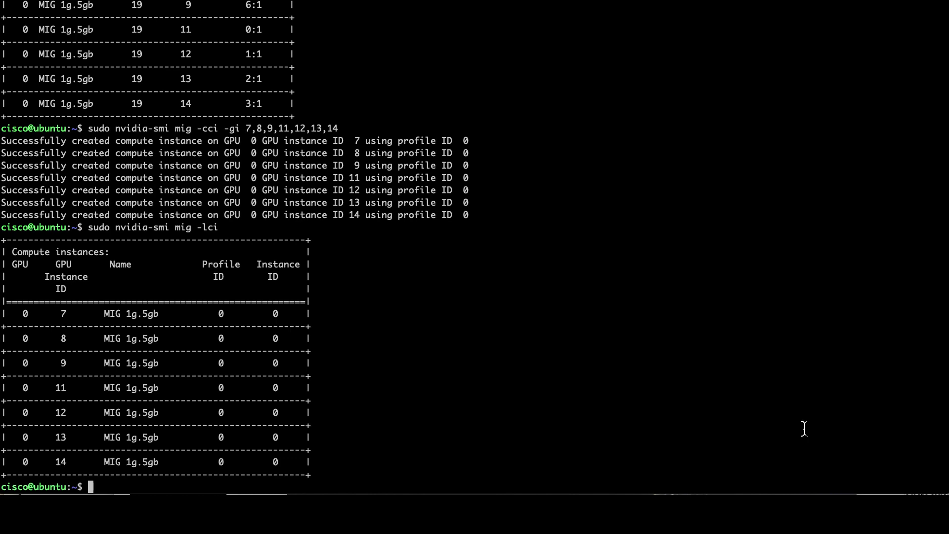
{"action": "type", "text": "sudo nvidia-smi"}
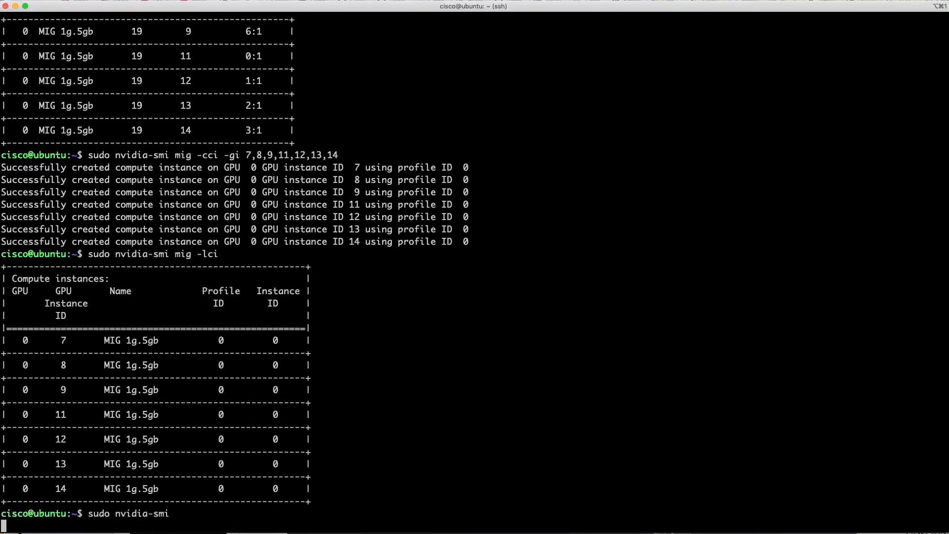
{"action": "key", "text": "Enter"}
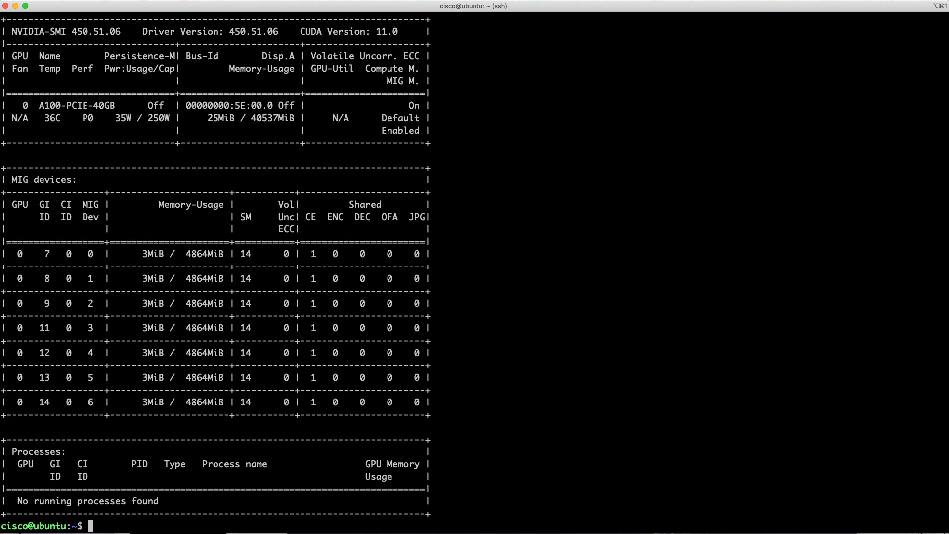
{"action": "mouse_move", "coordinate": [610, 405]}
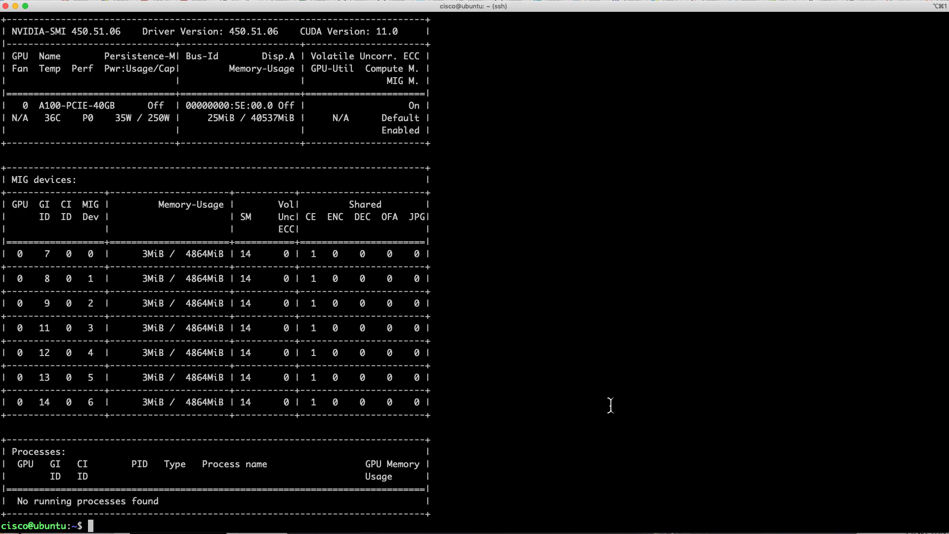
Destroy the 1g.5gb instances, create profiles 5,19,19,19, and list the new GPU instances
{"action": "type", "text": "sudo nvidia-smi mig -dci"}
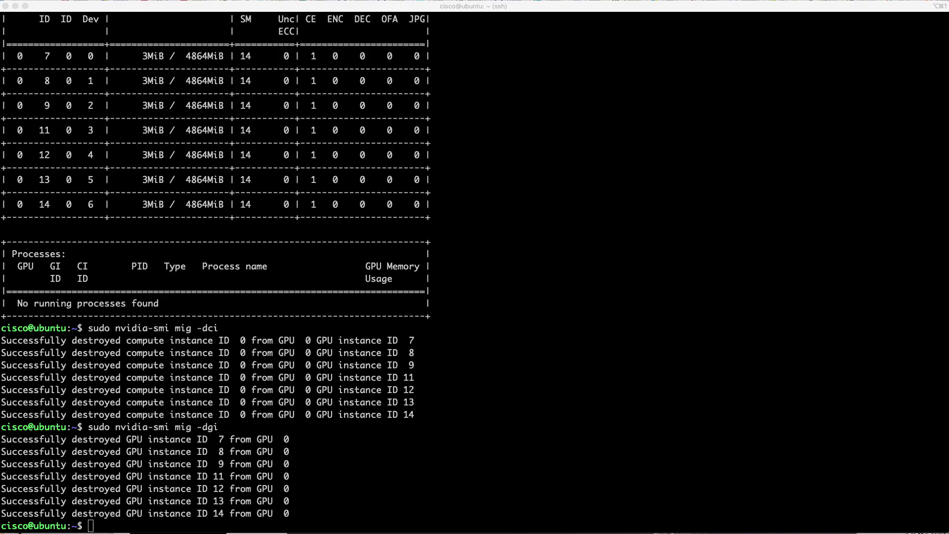
{"action": "type", "text": "sudo nvidia-smi mig -cgi 5,19,19,19"}
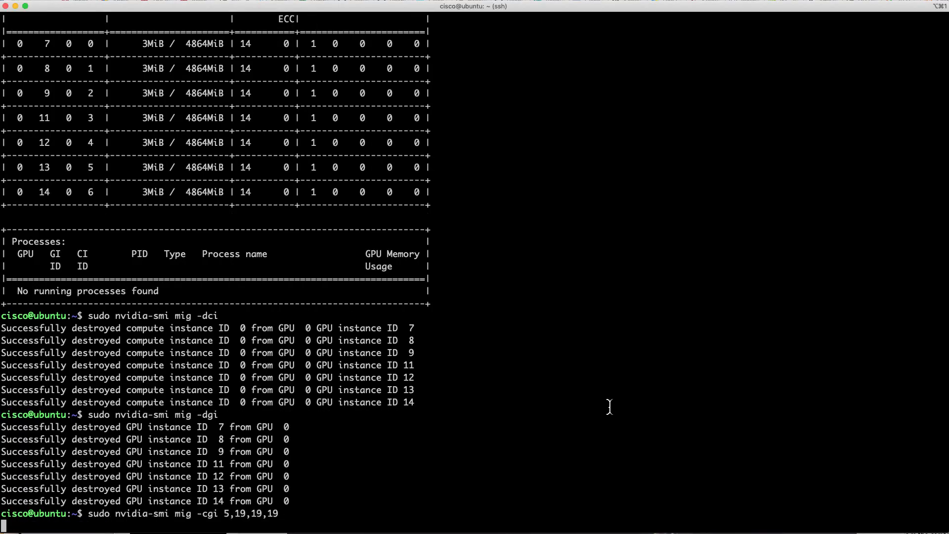
{"action": "key", "text": "Return"}
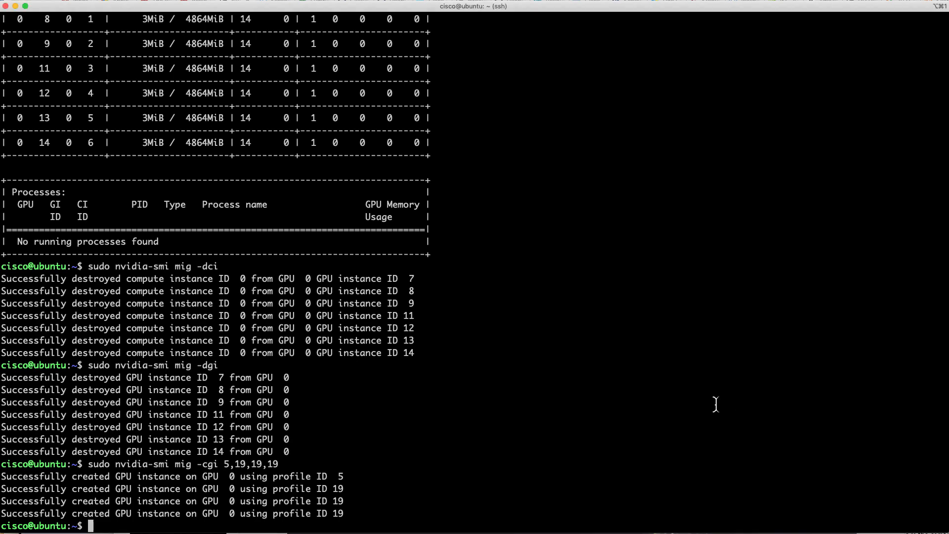
{"action": "type", "text": "sudo nvidia-smi mig -lgi"}
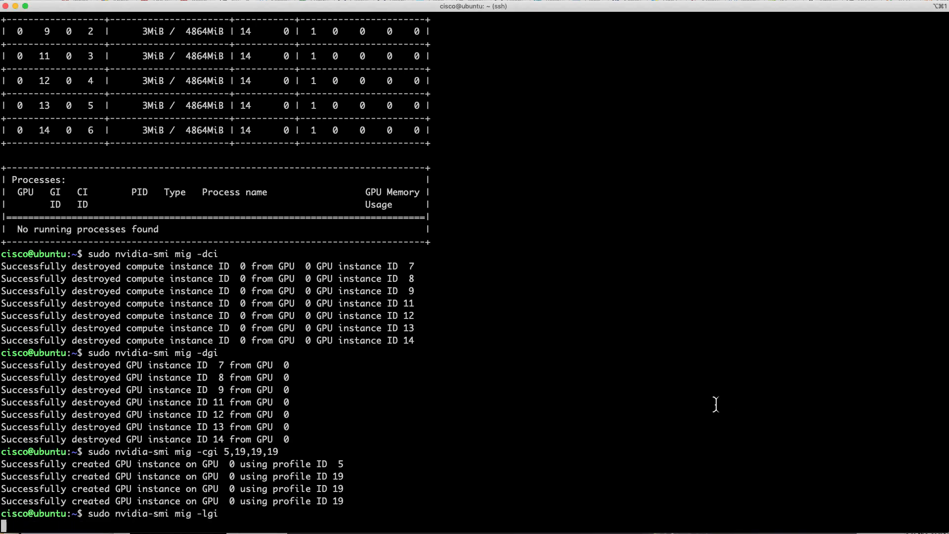
{"action": "key", "text": "Return"}
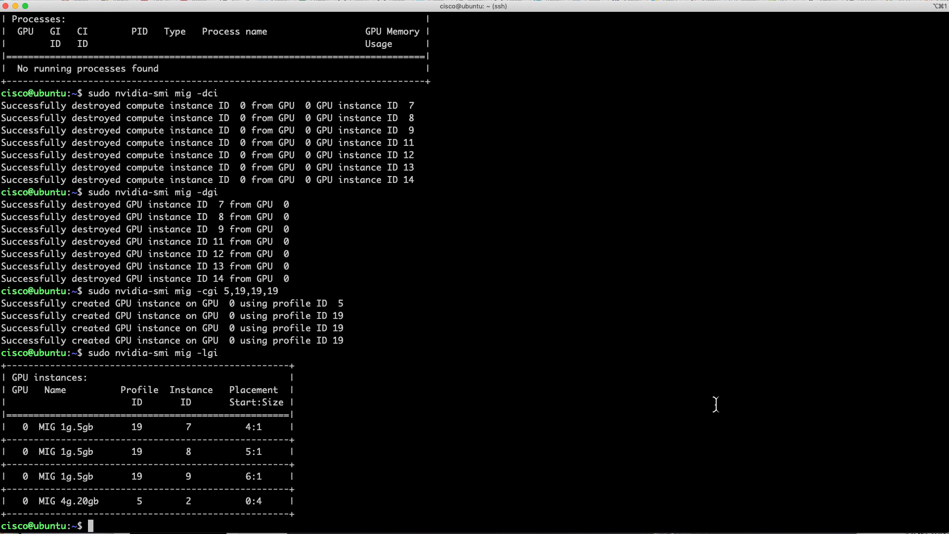
Create compute instances on GPU instances 7, 8, 9 and 2, then review nvidia-smi output
{"action": "type", "text": "sudo nvidia-smi mig -cci -gi 7,8,9,2"}
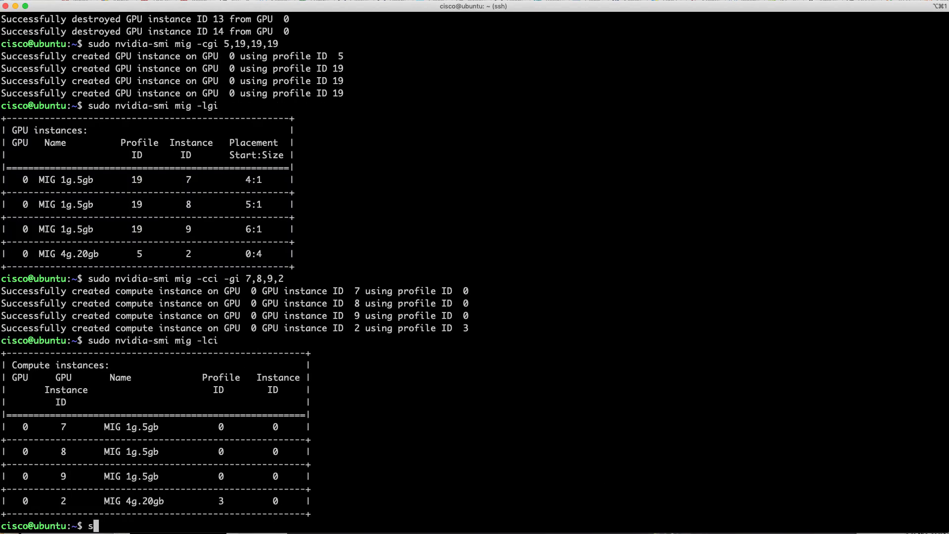
{"action": "type", "text": "udo nvidia-smi"}
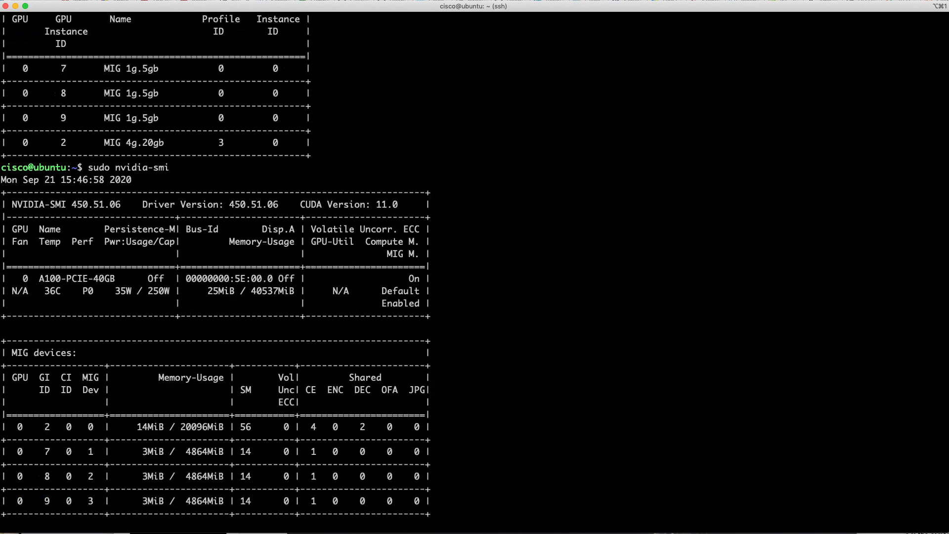
{"action": "scroll", "scroll_direction": "down", "scroll_amount": 3}
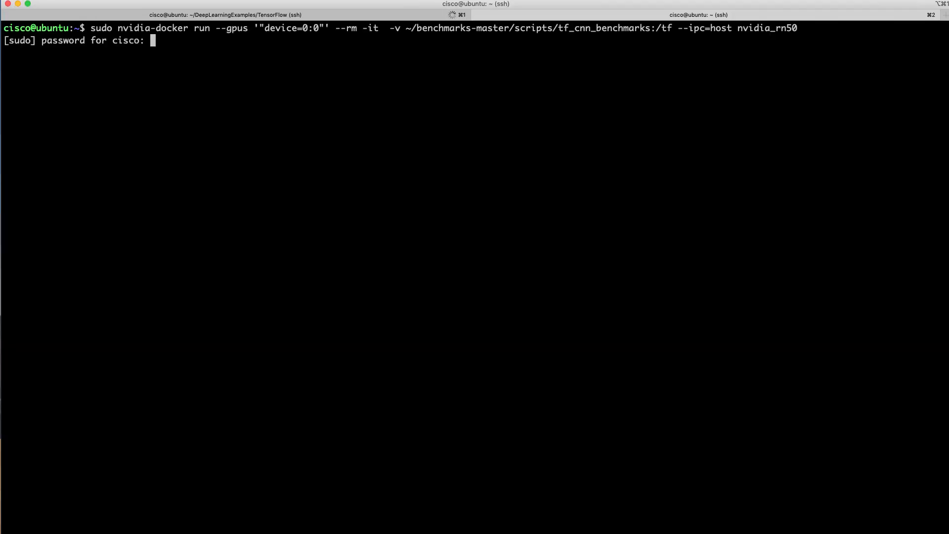
Enter the sudo password, then run ./train.sh from /tf inside the TensorFlow container
{"action": "key", "text": "Return"}
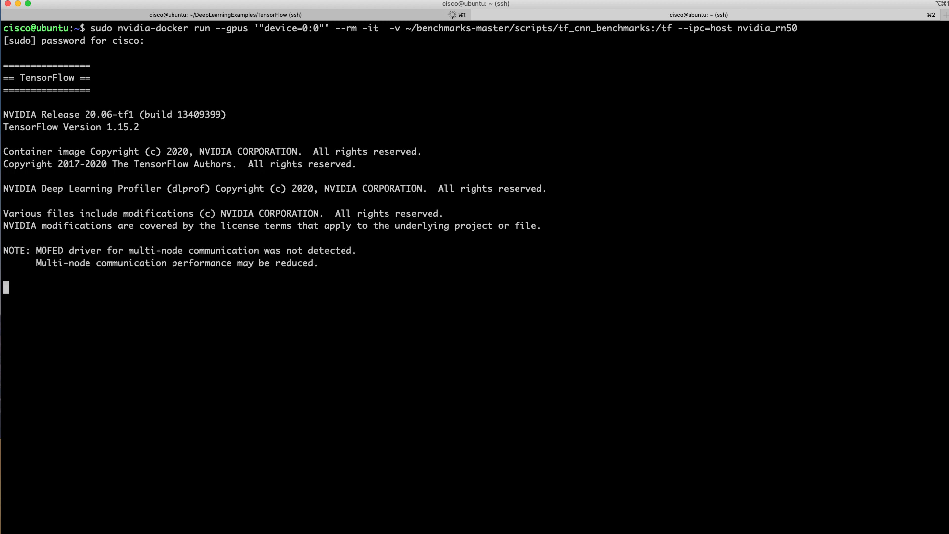
{"action": "type", "text": "cd"}
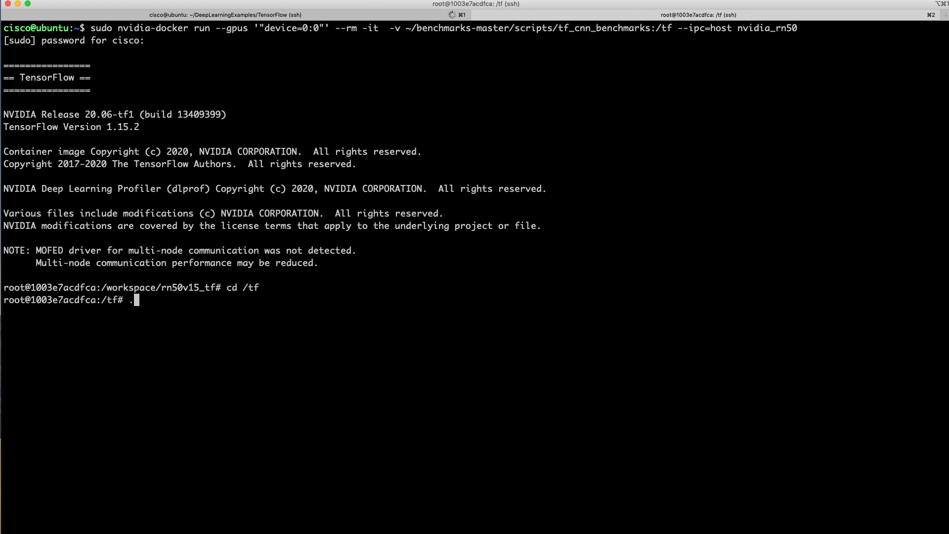
{"action": "type", "text": "./train.sh"}
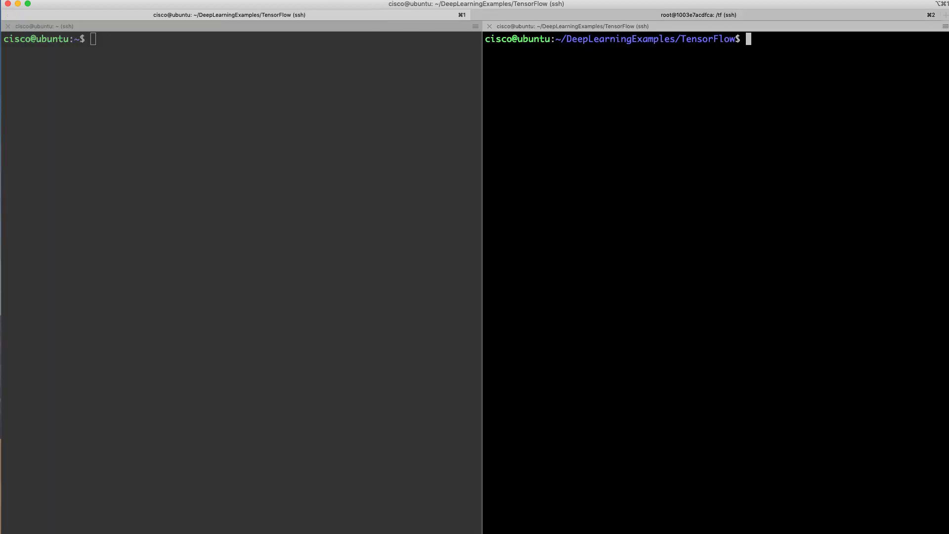
Start watch nvidia-smi and launch the BERT container with docker run on device 0:1
{"action": "type", "text": "watch nvidi"}
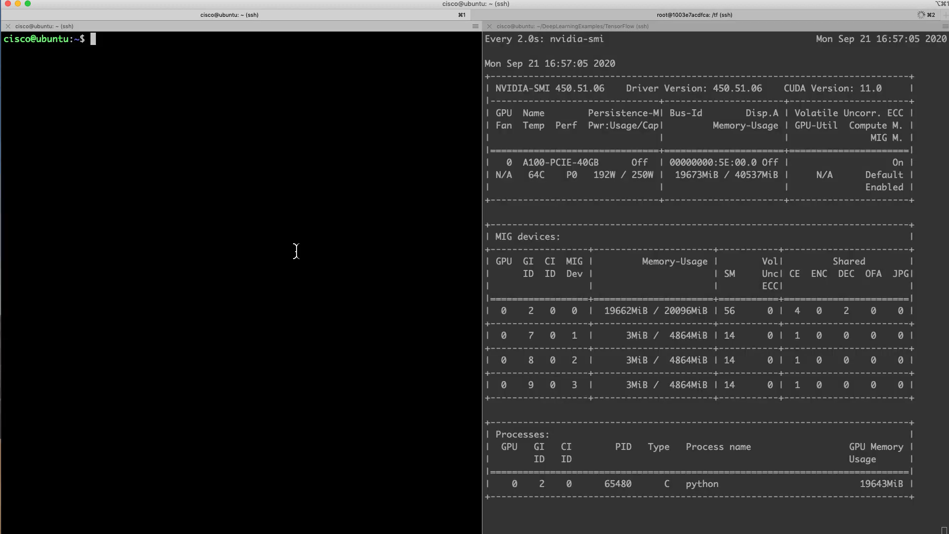
{"action": "type", "text": "sudo docker run --gpus '\"device=0:1\"' -it --rm \\"}
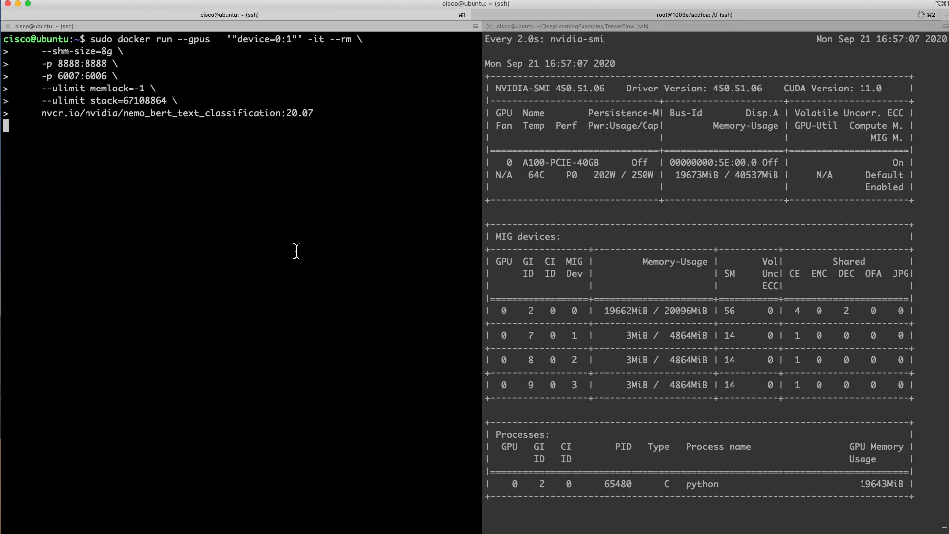
{"action": "key", "text": "Return"}
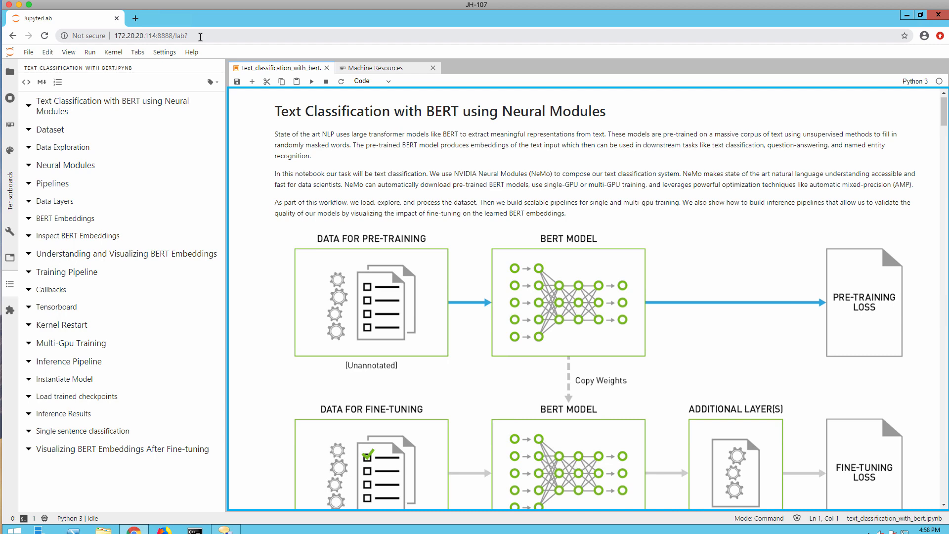
Leave the BERT text-classification notebook and go to the Kubeflow Central Dashboard bookmark
{"action": "left_click", "coordinate": [384, 68]}
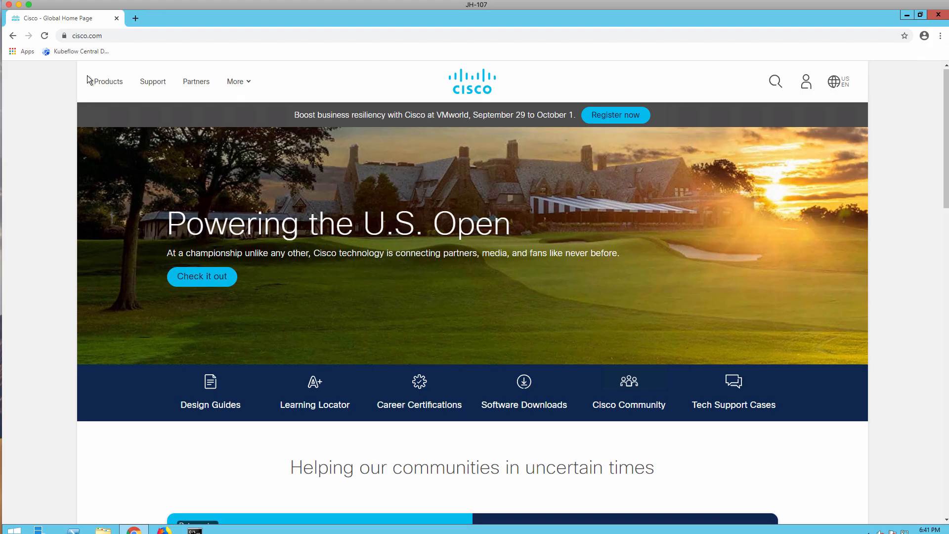
{"action": "left_click", "coordinate": [77, 51]}
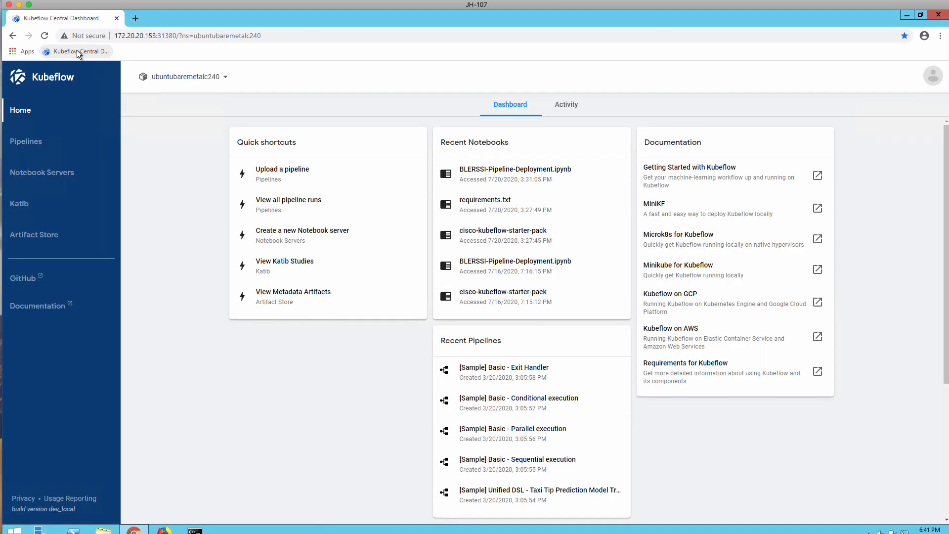
{"action": "mouse_move", "coordinate": [284, 113]}
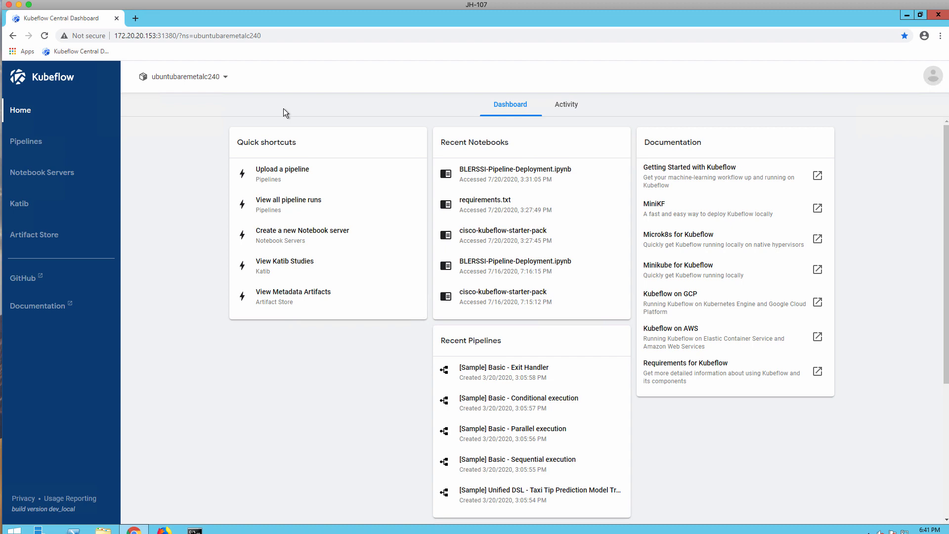
{"action": "mouse_move", "coordinate": [501, 171]}
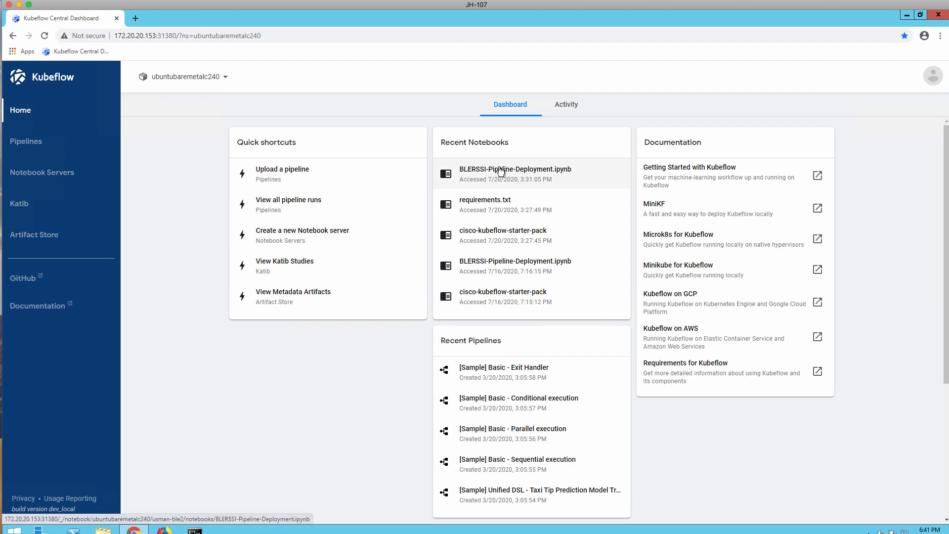
Open BLERSSI-Pipeline-Deployment.ipynb from the dashboard's Recent Notebooks list
{"action": "left_click", "coordinate": [516, 169]}
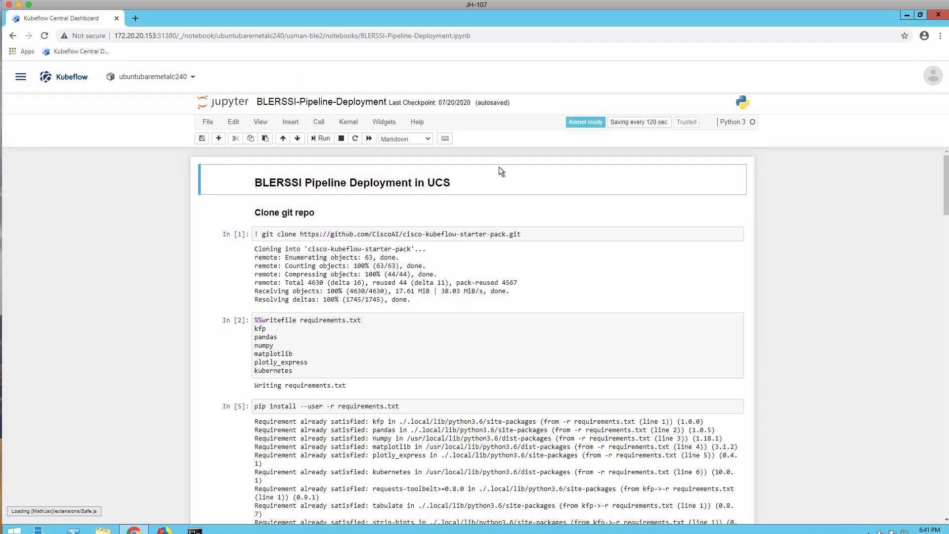